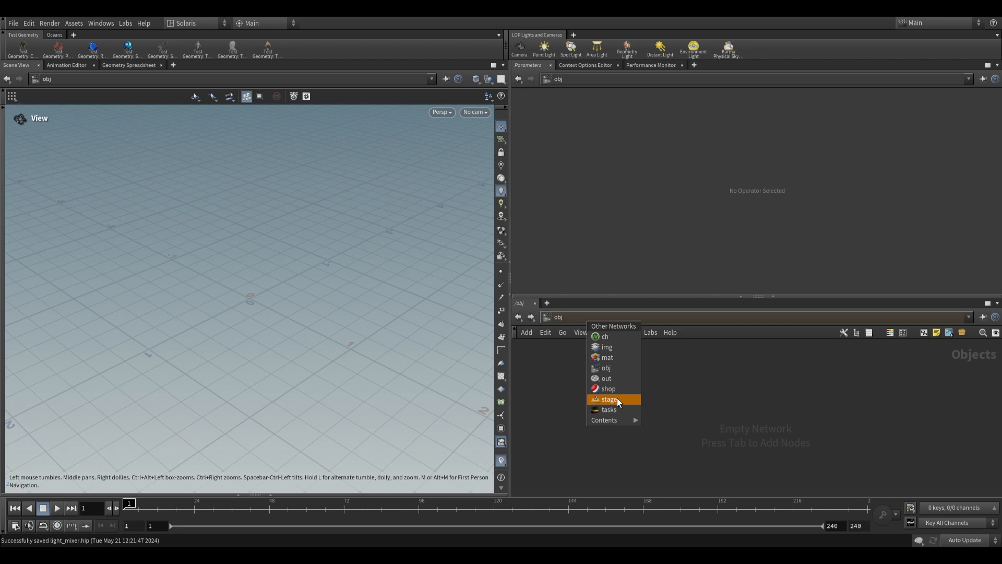
Switch to the /stage network and inspect the scene node's imported meshes: background, floor, platforms, sphere, tube platform.
left_click(608, 399)
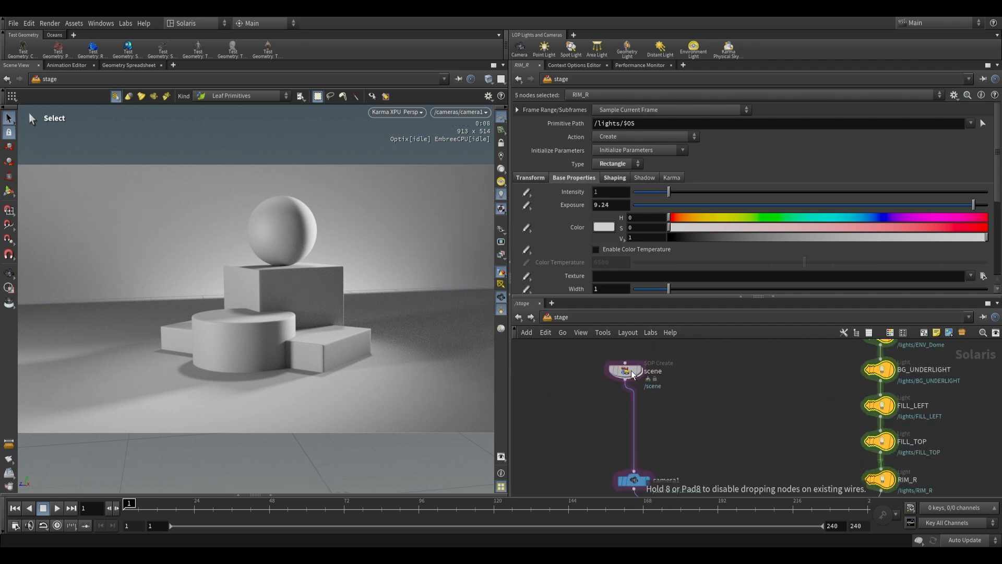
double_click(624, 371)
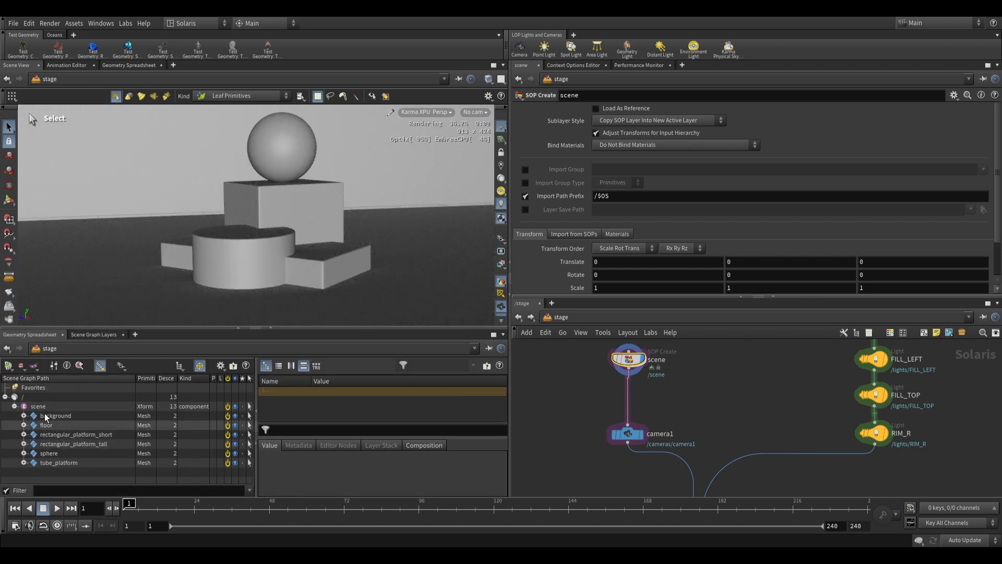
Select the floor and another scene primitive in the Scene Graph Tree.
left_click(45, 424)
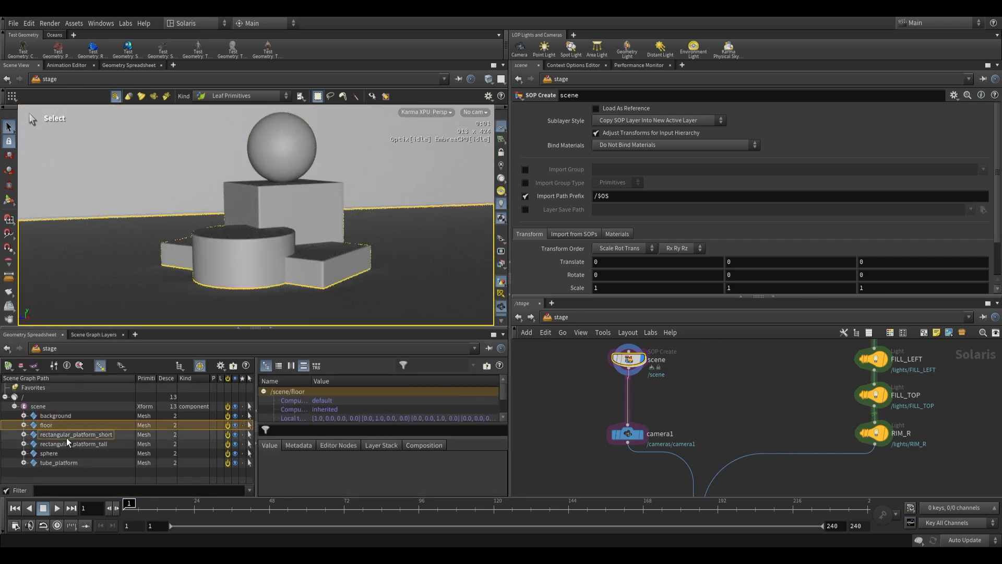
left_click(49, 452)
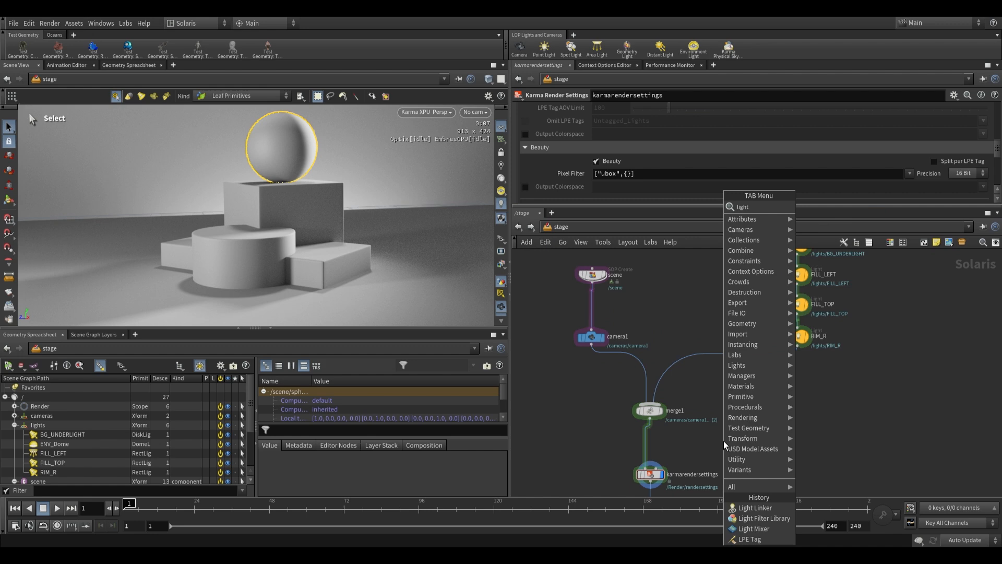
Insert a Light Linker node between merge1 and karmarendersettings, then edit RIM_R's colour.
left_click(755, 507)
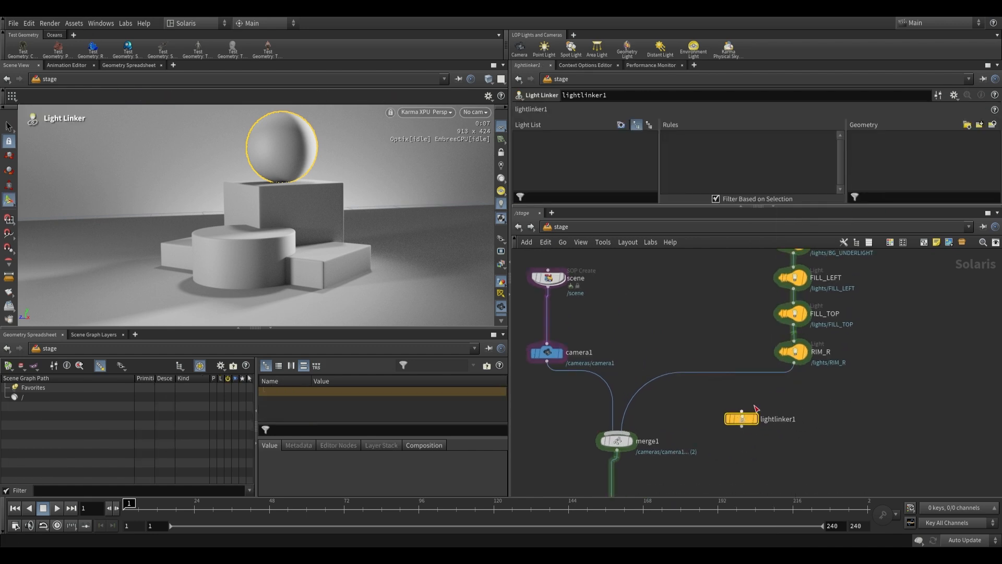
left_click_drag(742, 419, 758, 387)
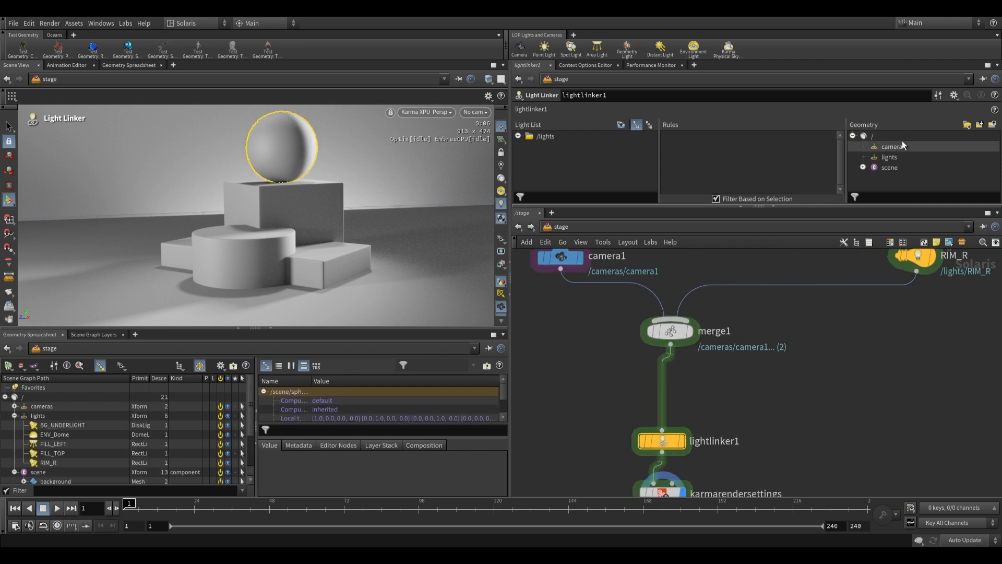
left_click(529, 136)
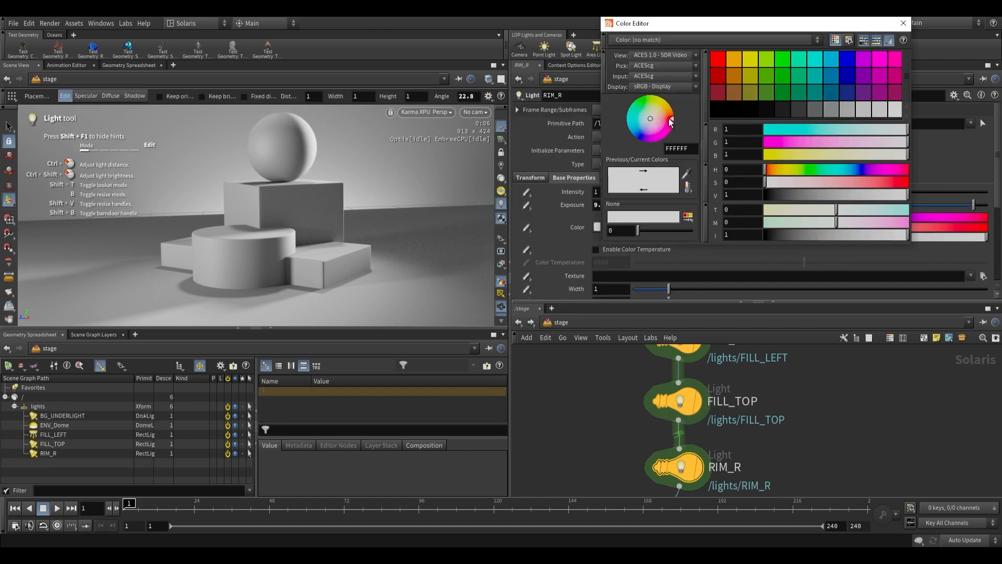
Give the RIM_R light a reddish-pink colour and close the Color Editor.
left_click(669, 125)
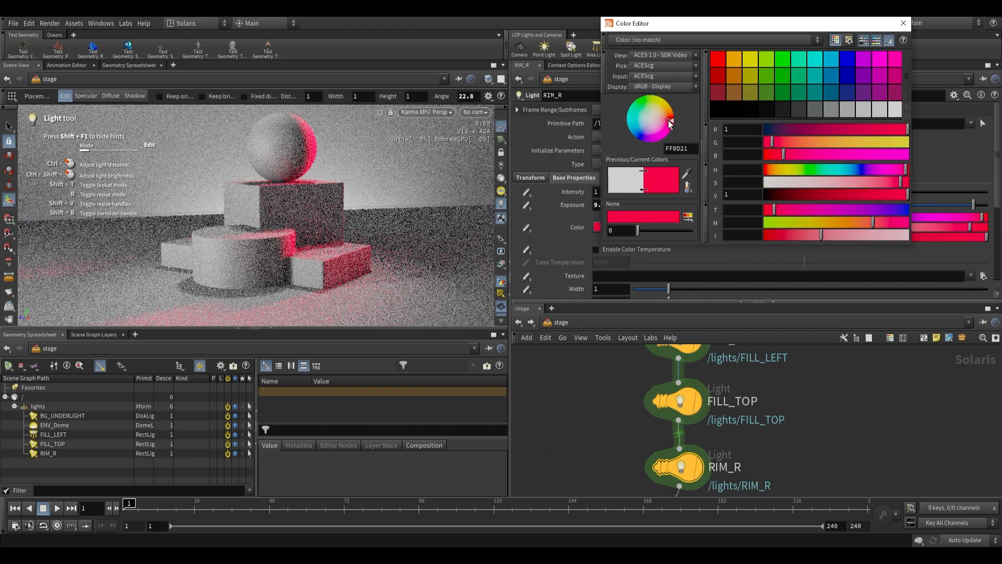
left_click(902, 22)
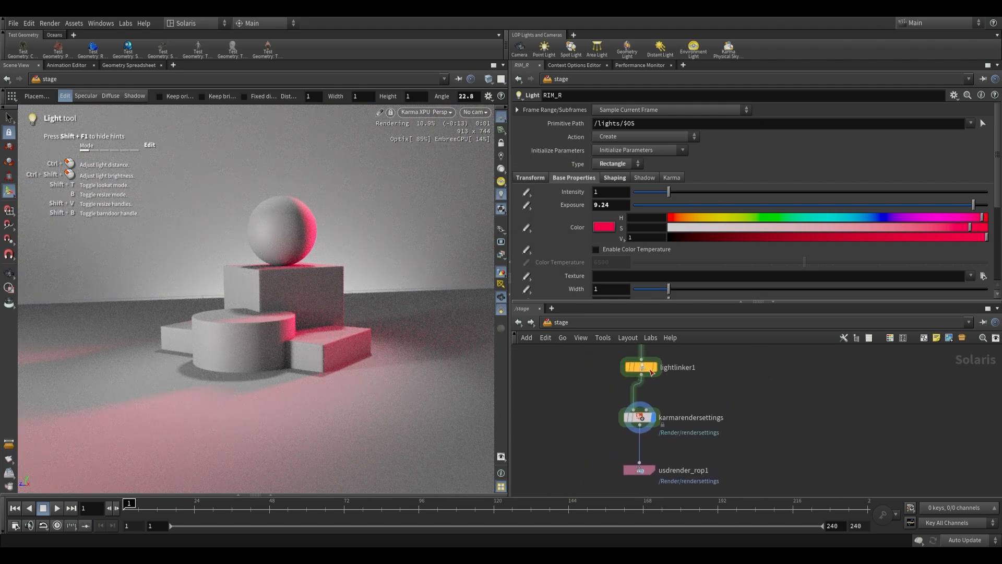
In lightlinker1, create a RIM_R rule targeting the sphere and rectangular platforms.
left_click(644, 367)
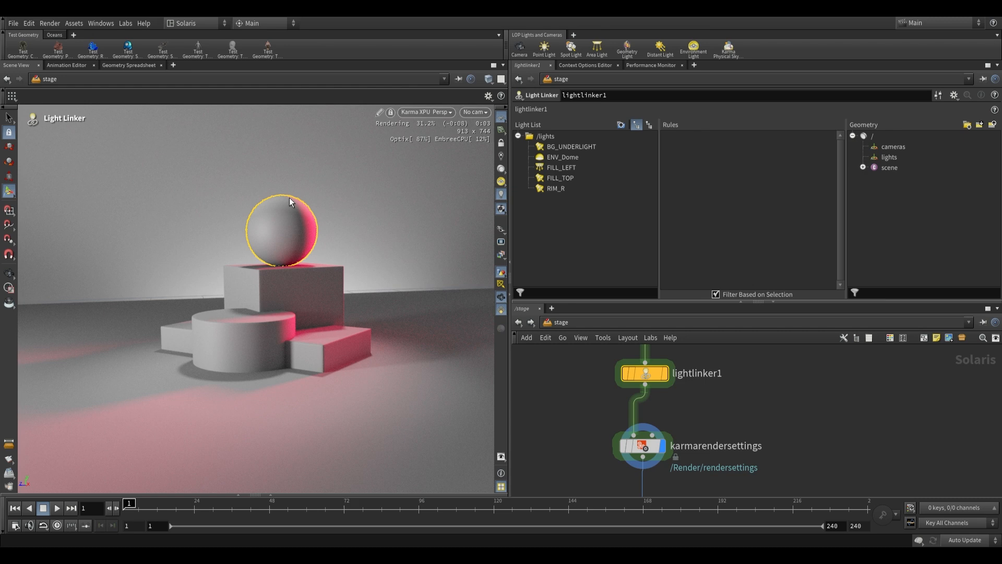
mouse_move(282, 359)
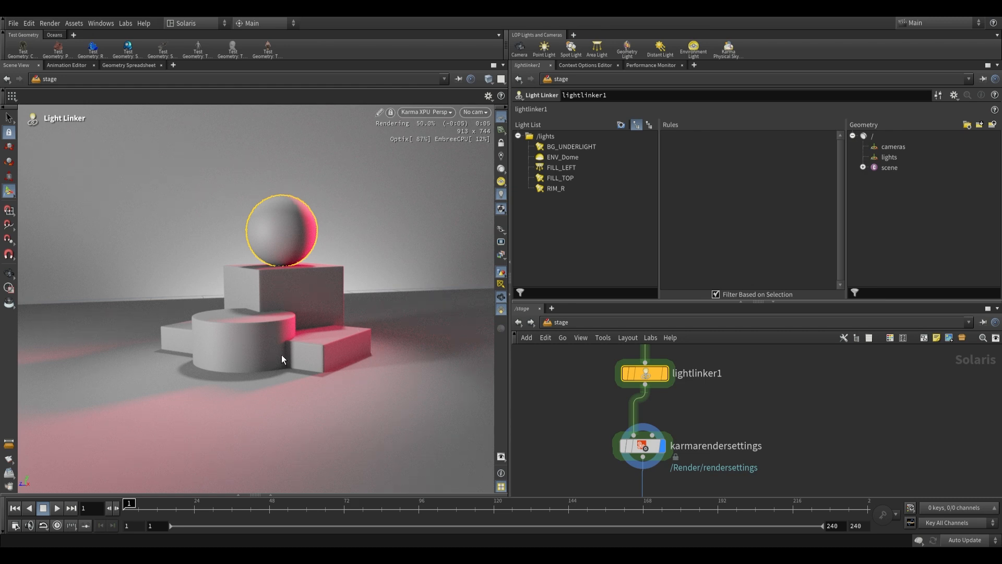
mouse_move(117, 408)
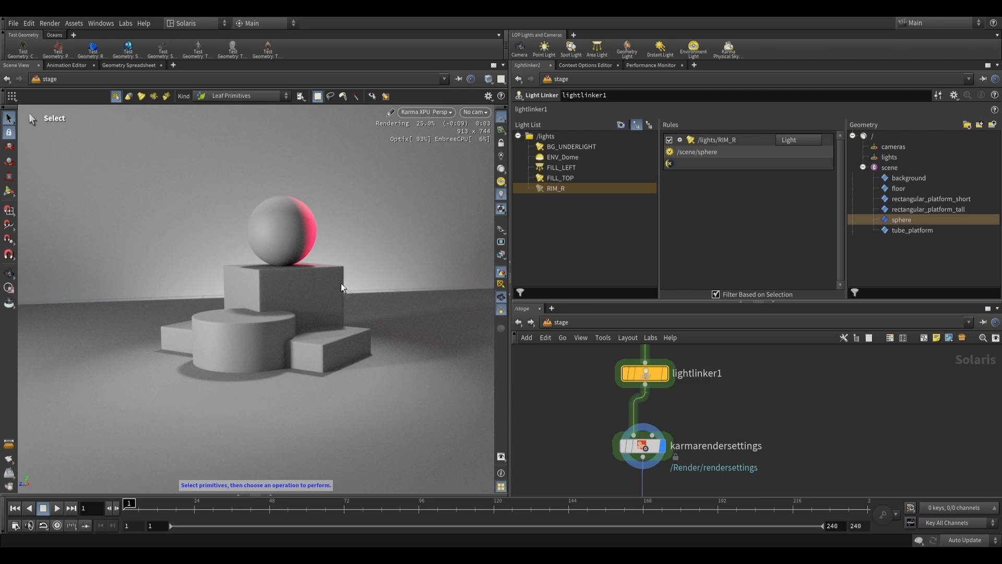
left_click(913, 231)
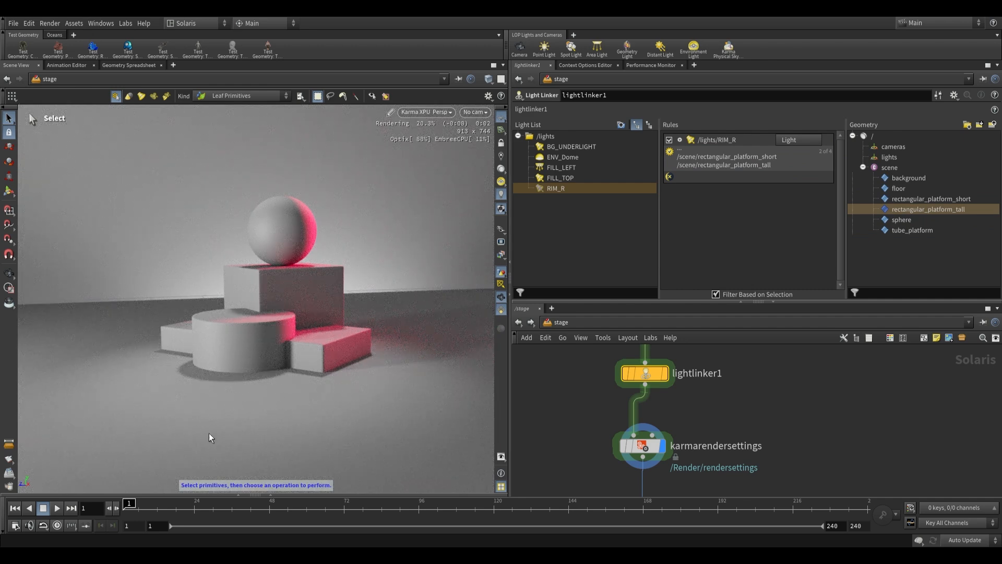
mouse_move(409, 355)
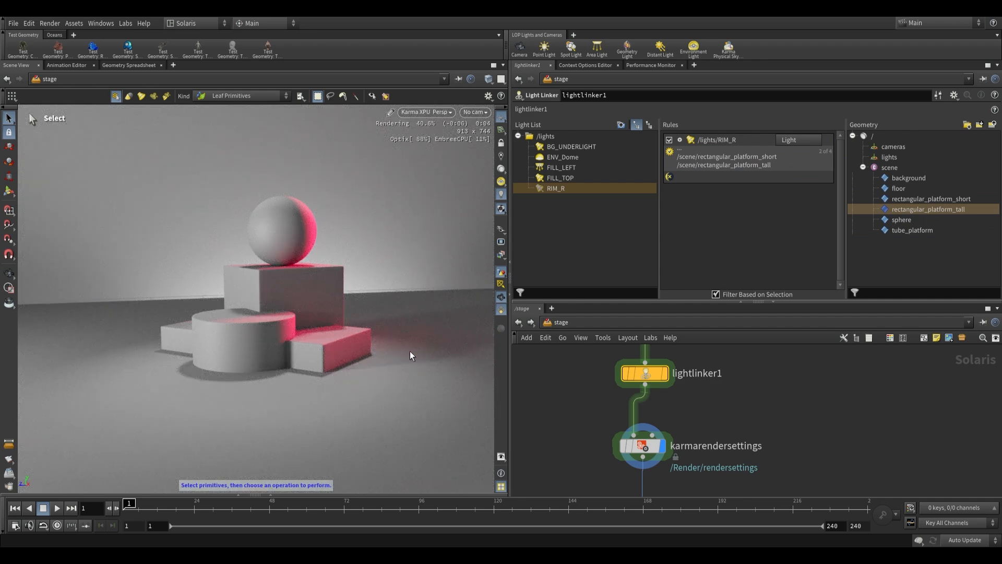
mouse_move(326, 225)
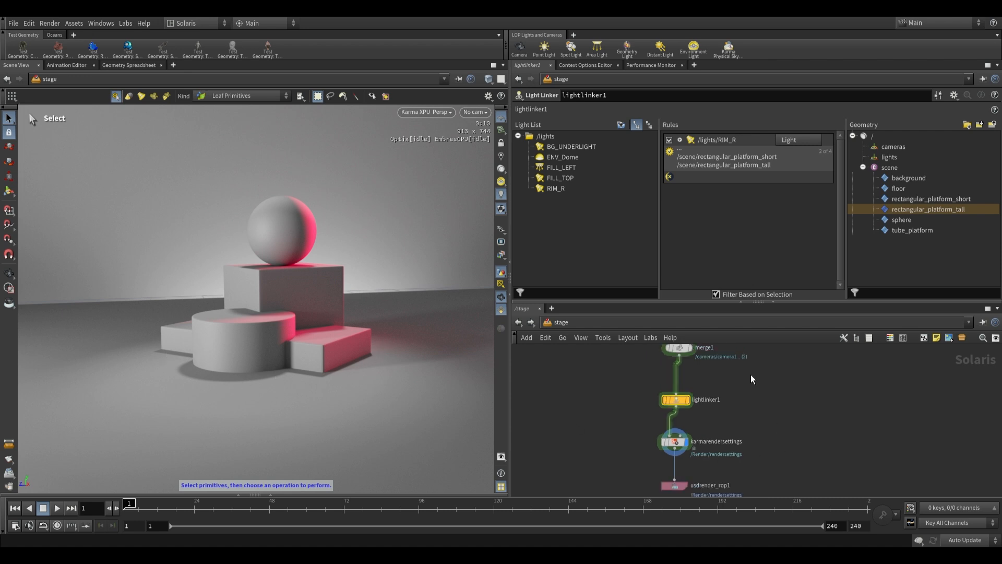
Add a second lightlinker1 rule for FILL_TOP that excludes the floor.
scroll("down", 3)
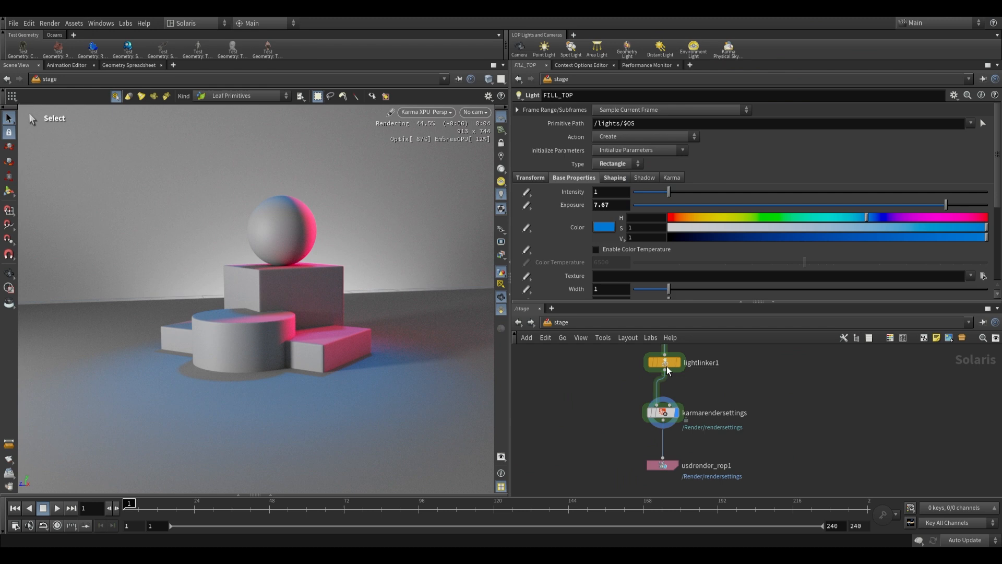
double_click(663, 362)
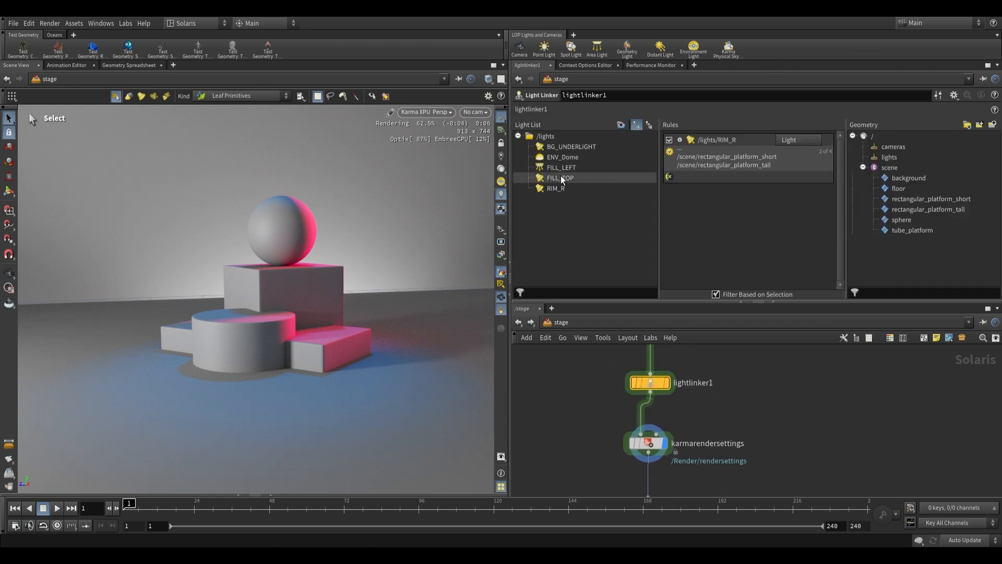
left_click(560, 178)
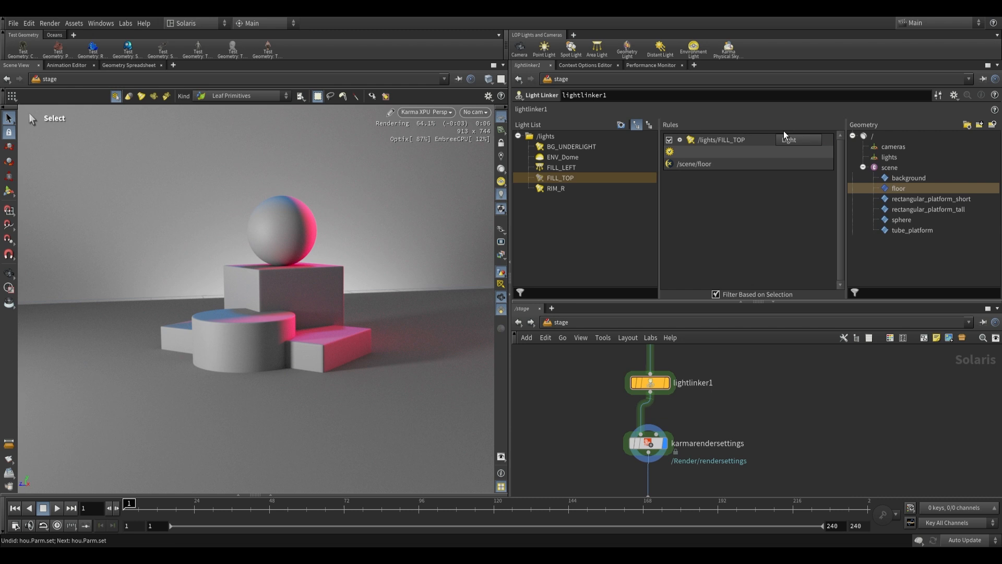
mouse_move(663, 181)
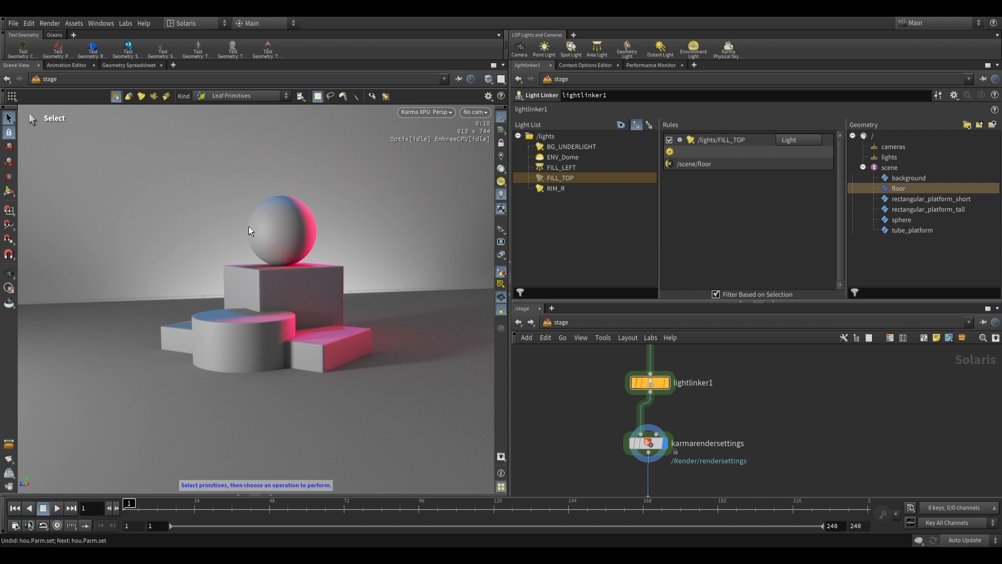
mouse_move(241, 325)
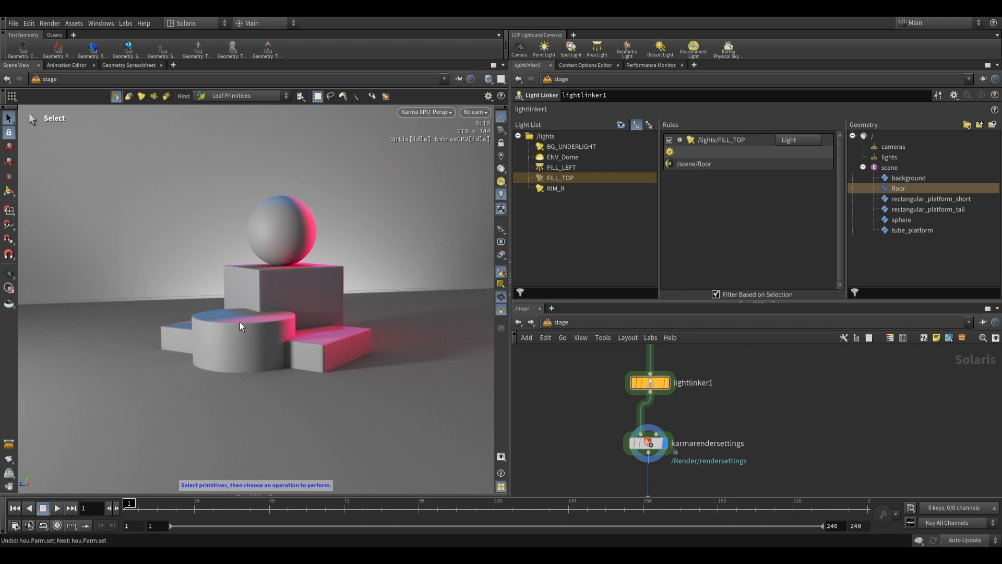
mouse_move(543, 293)
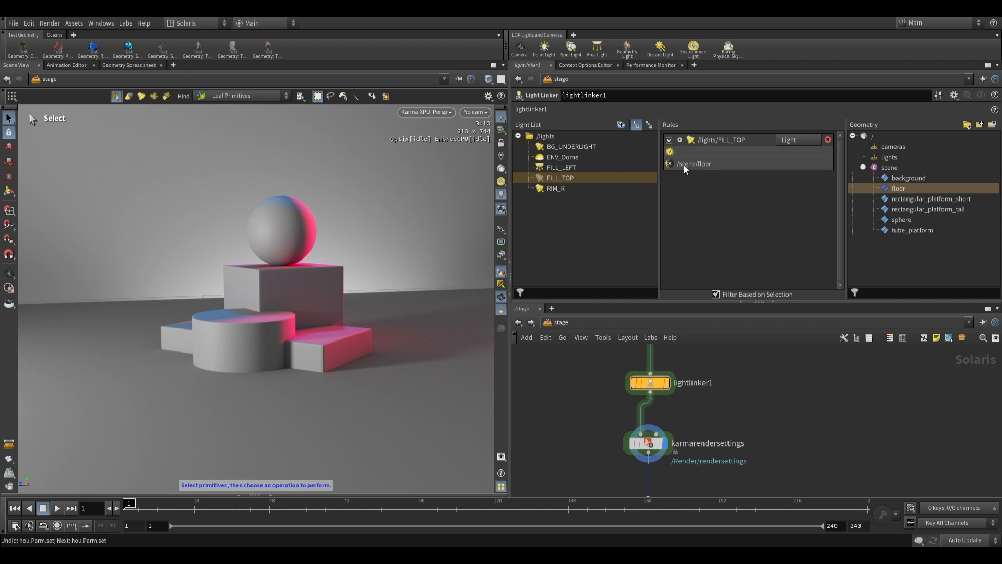
left_click(693, 164)
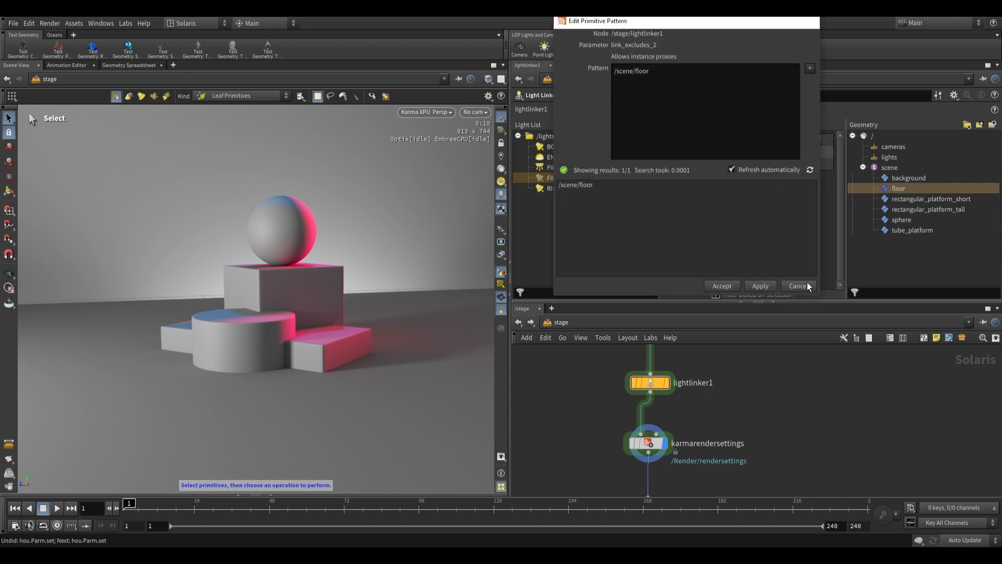
left_click(798, 285)
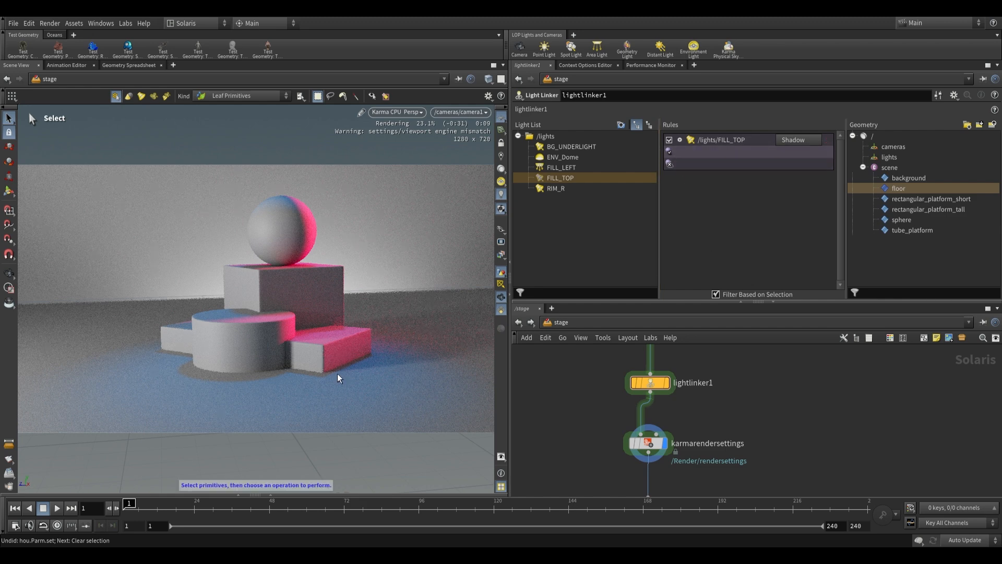
mouse_move(269, 361)
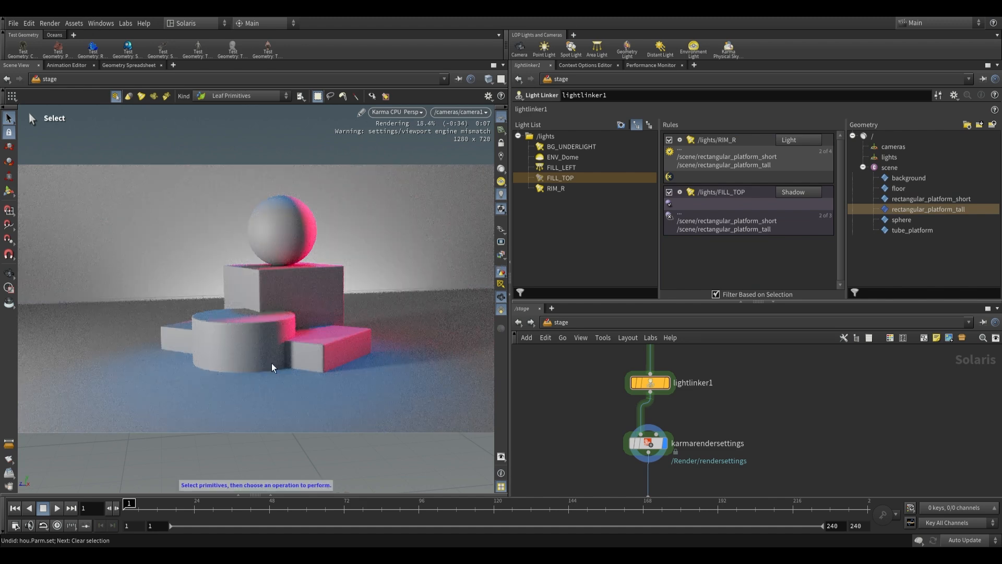
mouse_move(256, 337)
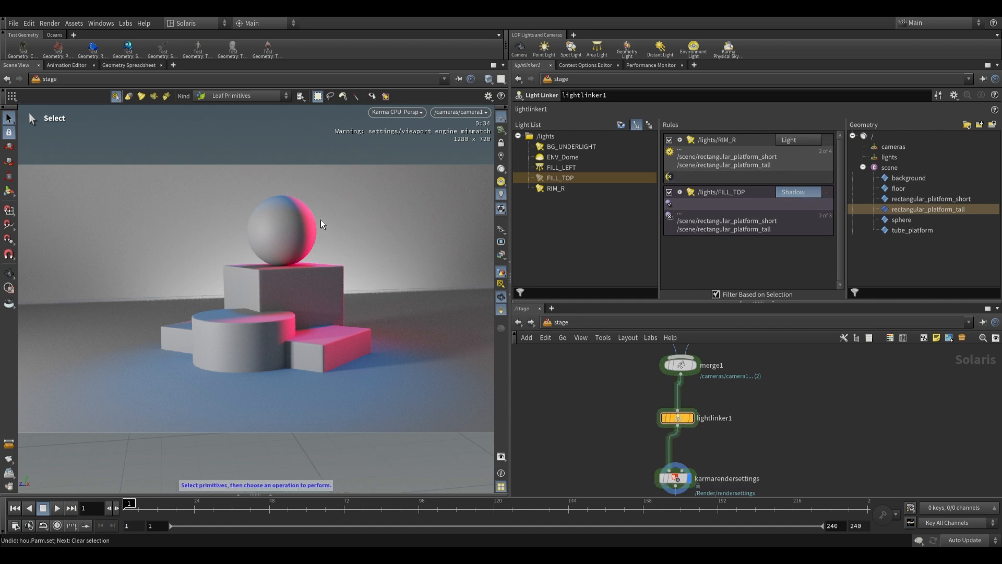
mouse_move(324, 322)
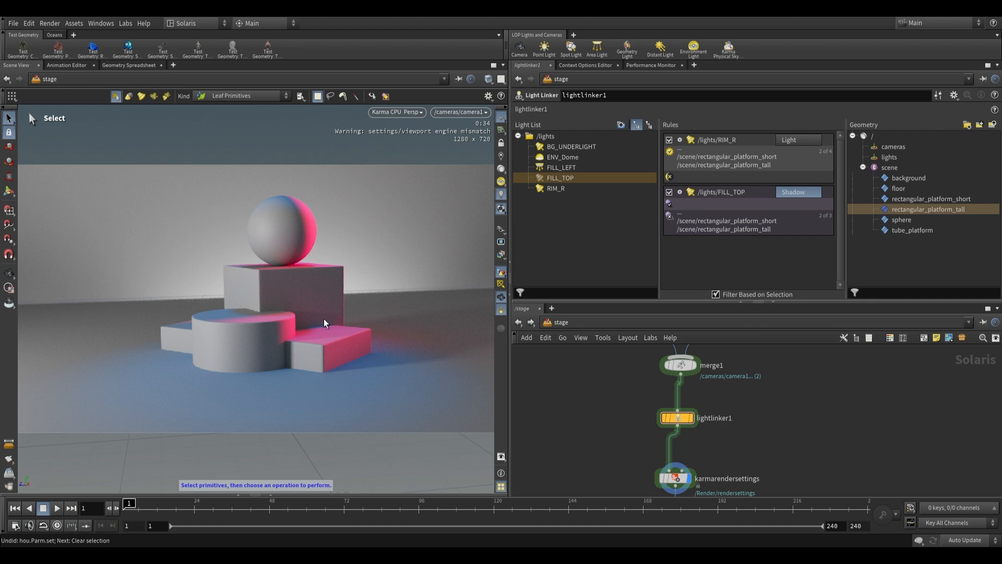
mouse_move(310, 267)
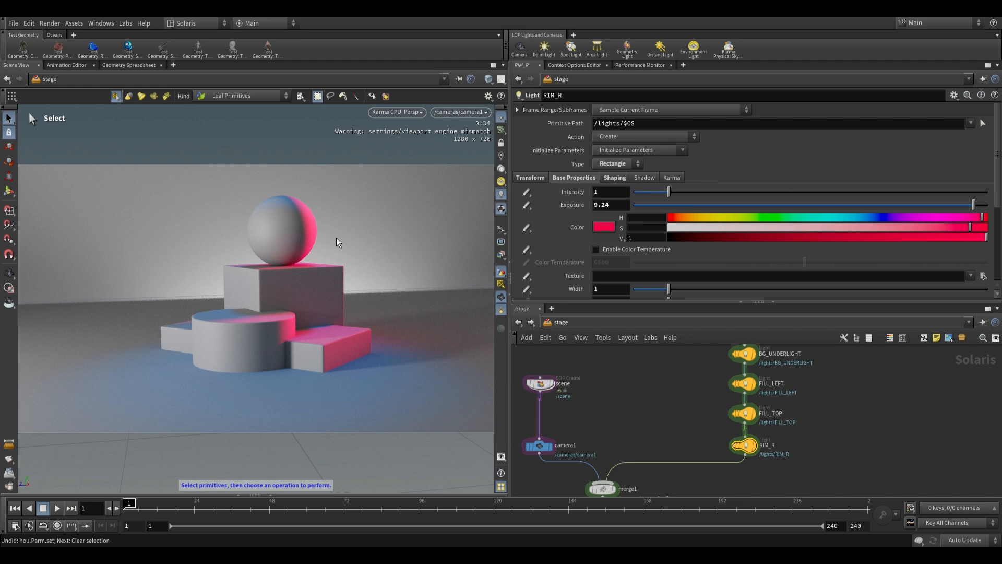
mouse_move(345, 327)
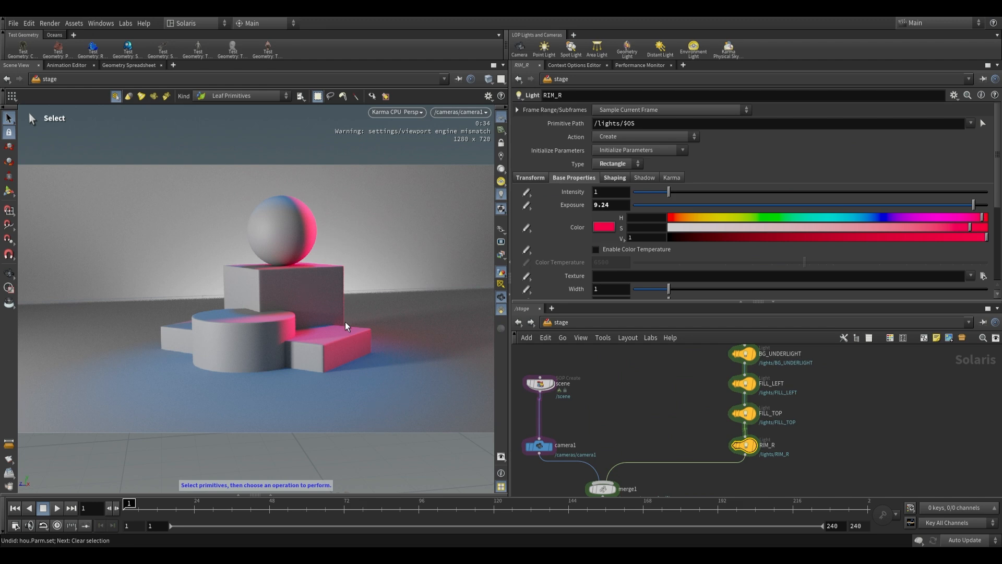
mouse_move(346, 242)
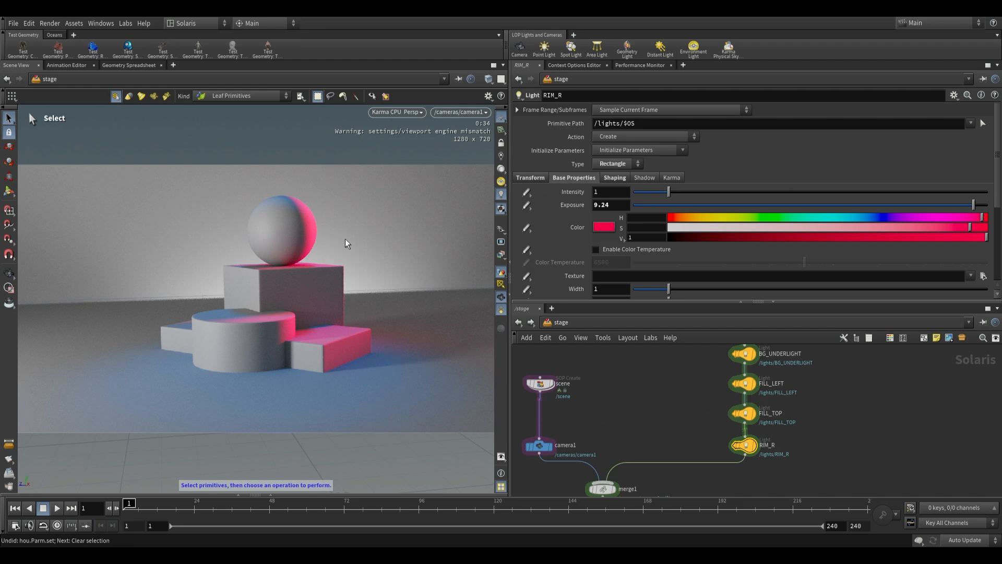